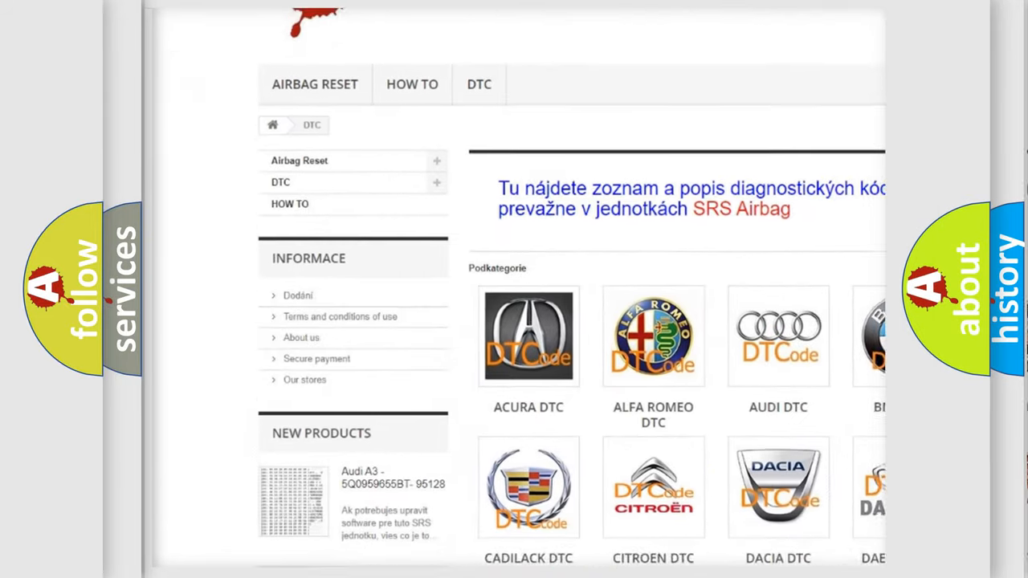
{"action": "scroll", "scroll_direction": "down", "scroll_amount": 3}
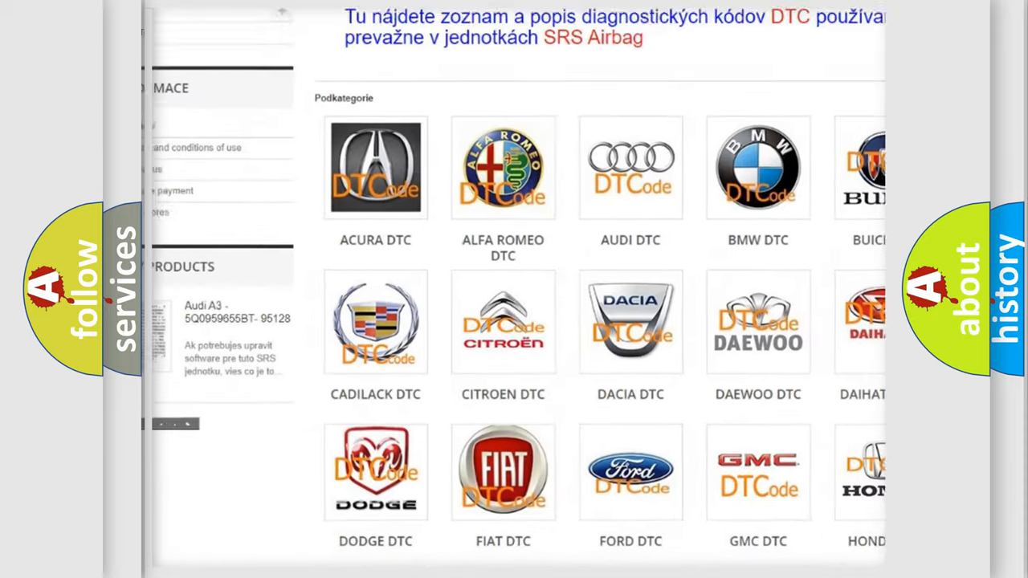
{"action": "scroll", "scroll_direction": "down", "scroll_amount": 3}
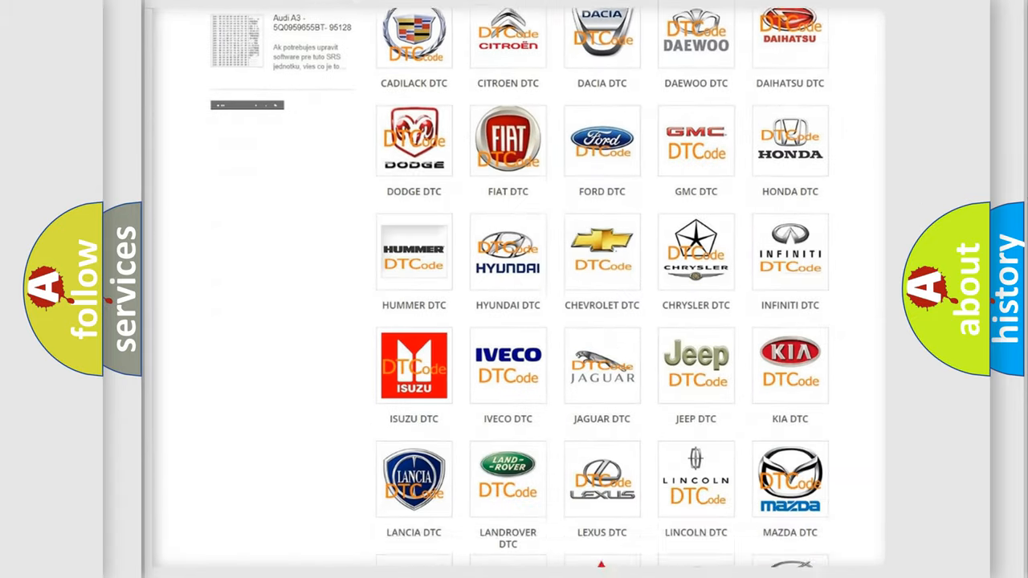
{"action": "scroll", "scroll_direction": "down", "scroll_amount": 3}
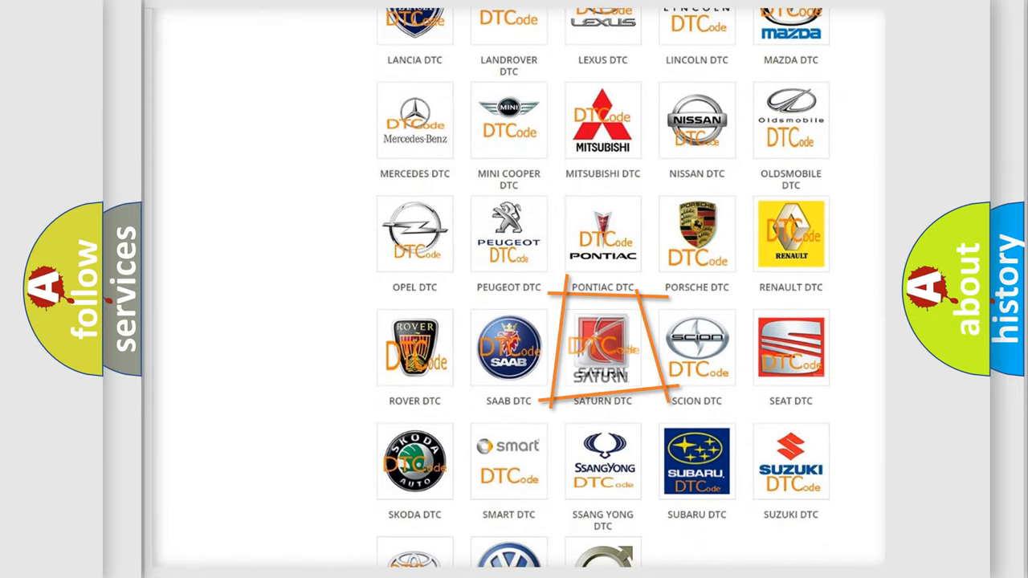